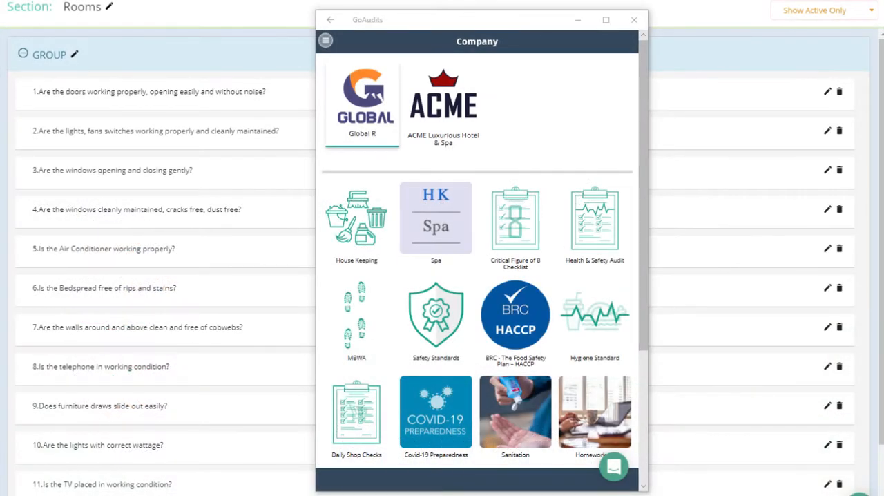
{"action": "mouse_move", "coordinate": [237, 257]}
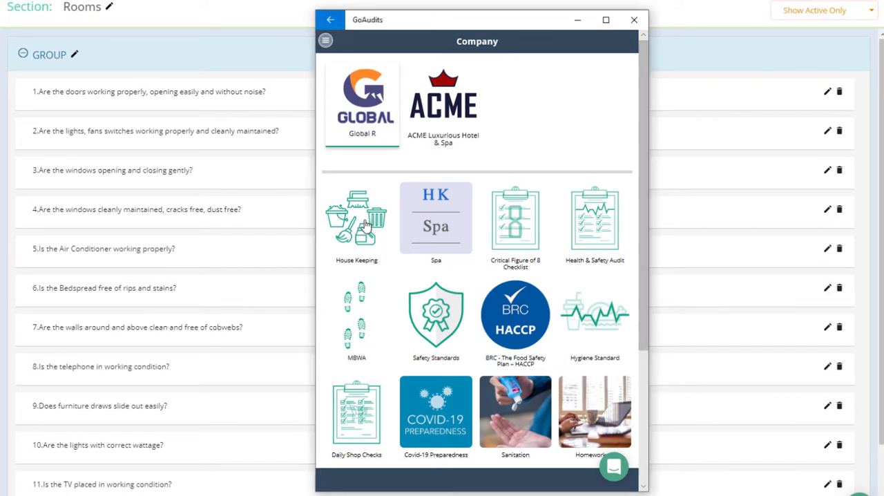
Start a House Keeping audit at Las Vegas with Julian as the auditor.
{"action": "left_click", "coordinate": [356, 220]}
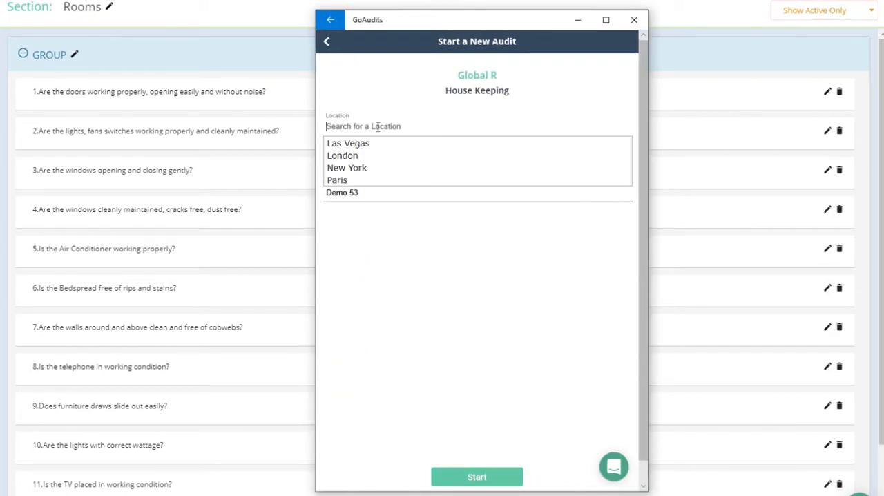
{"action": "left_click", "coordinate": [348, 143]}
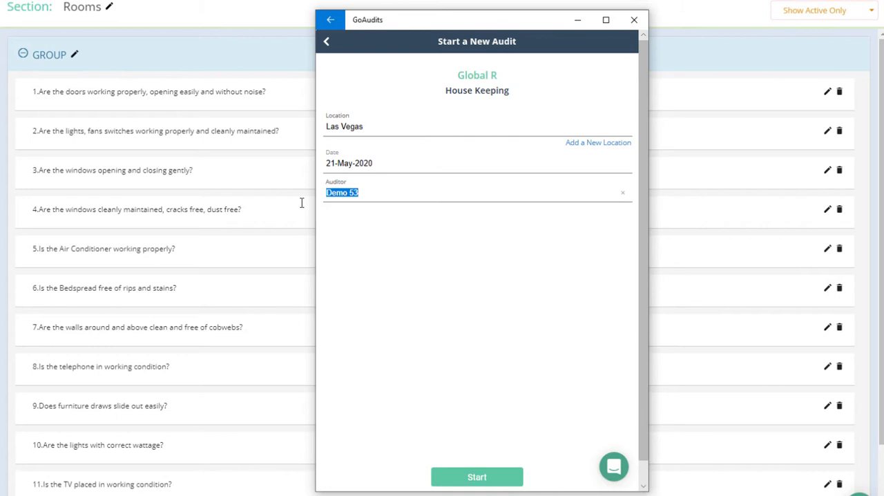
{"action": "type", "text": "J"}
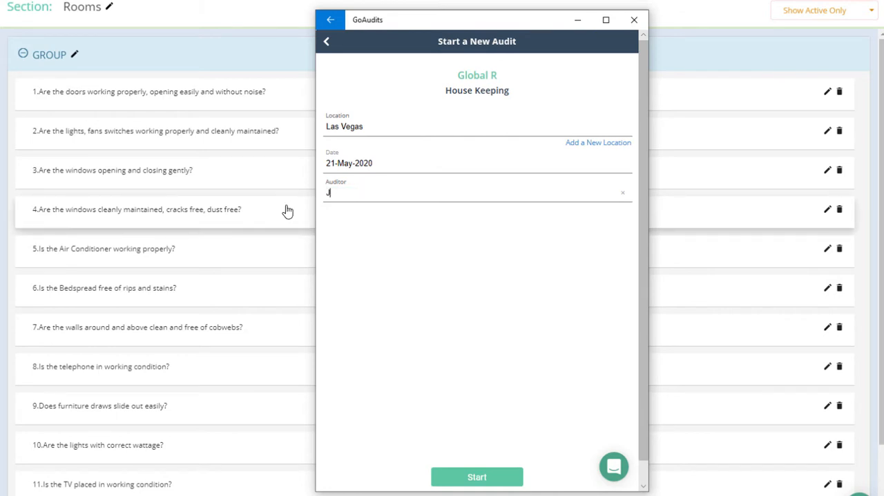
{"action": "type", "text": "Julian"}
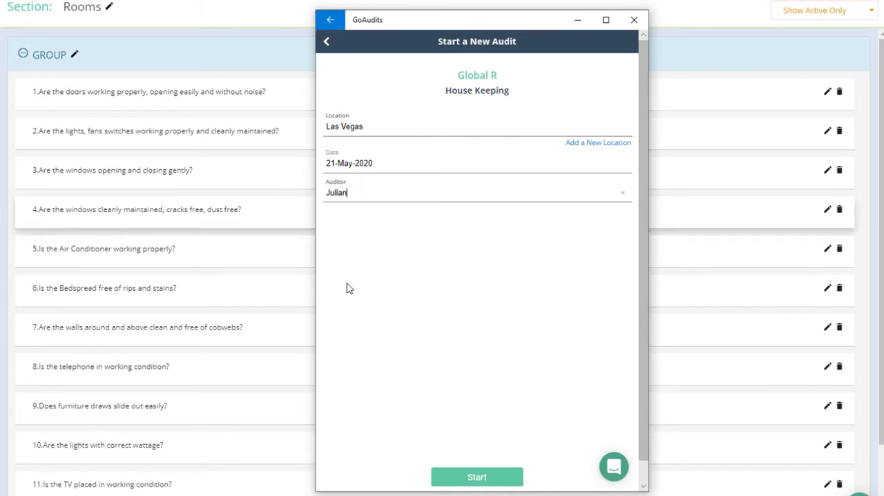
{"action": "left_click", "coordinate": [476, 476]}
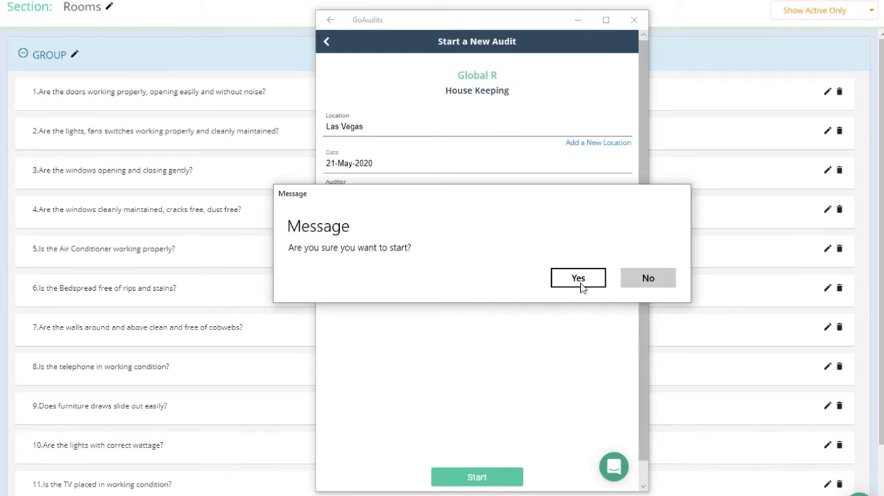
Confirm the audit start and mark the doors-working question as No.
{"action": "left_click", "coordinate": [577, 277]}
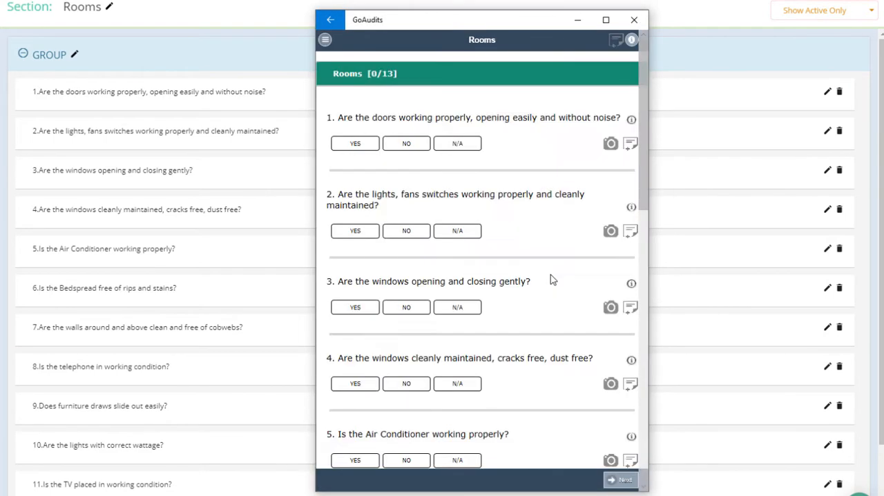
{"action": "mouse_move", "coordinate": [406, 148]}
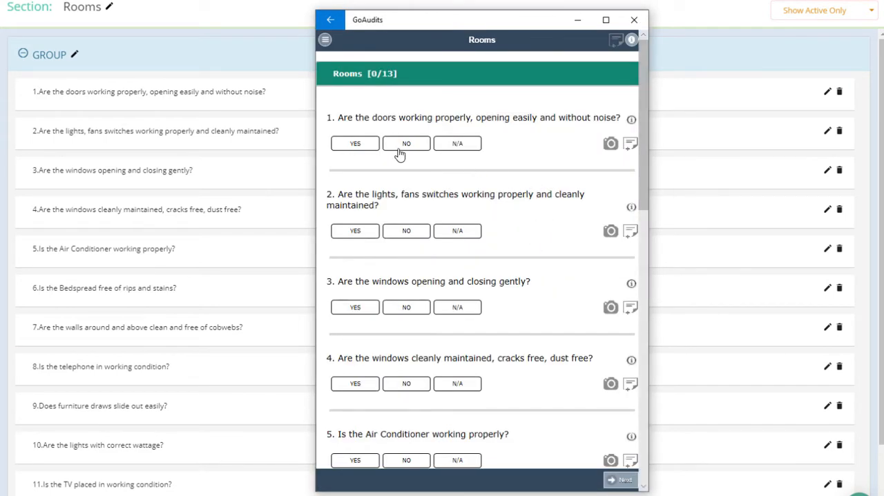
{"action": "left_click", "coordinate": [406, 143]}
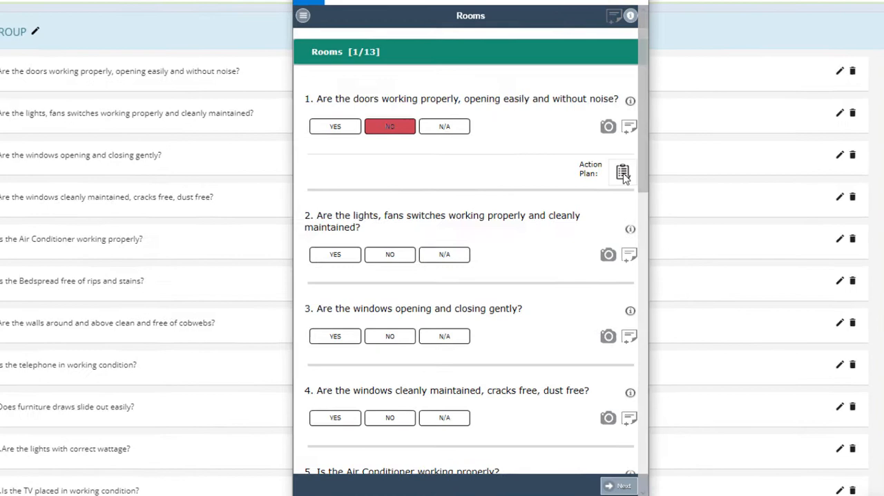
{"action": "left_click", "coordinate": [622, 172]}
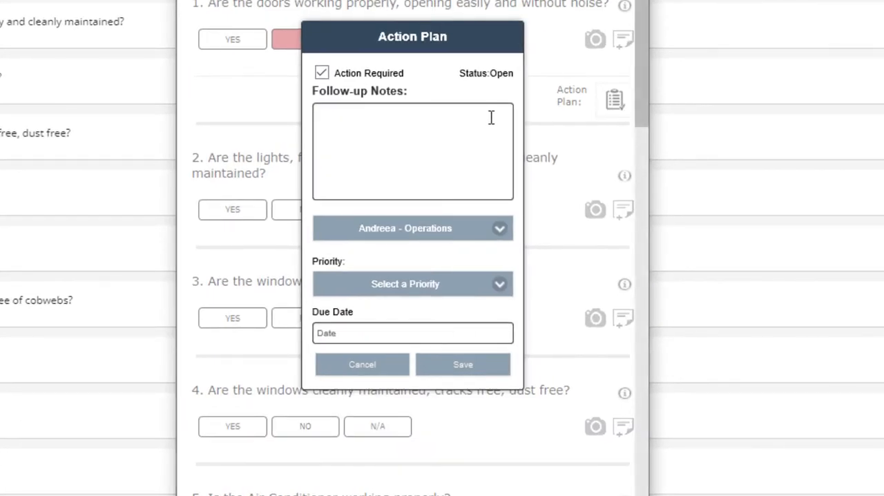
{"action": "mouse_move", "coordinate": [433, 133]}
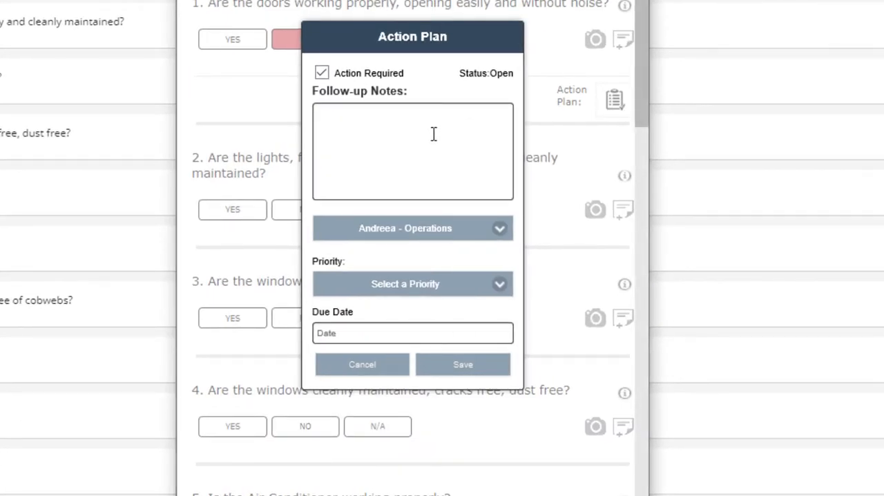
{"action": "type", "text": "Doors need to be fixed"}
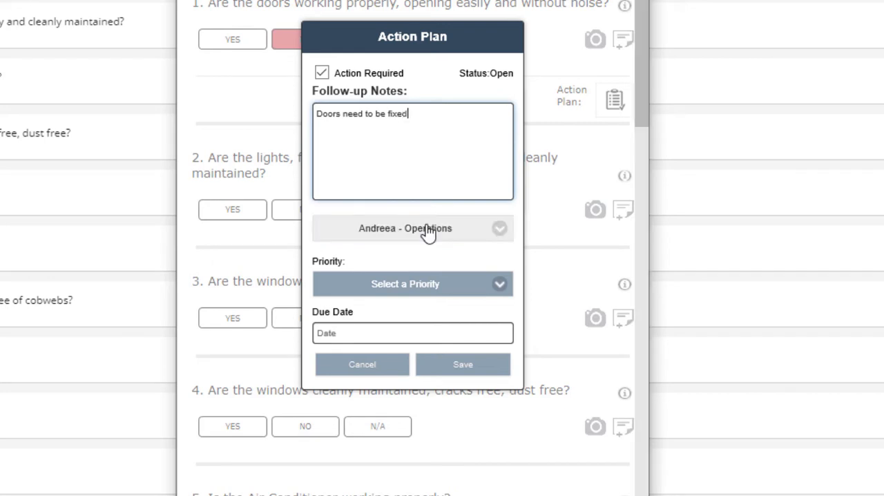
{"action": "left_click", "coordinate": [412, 228]}
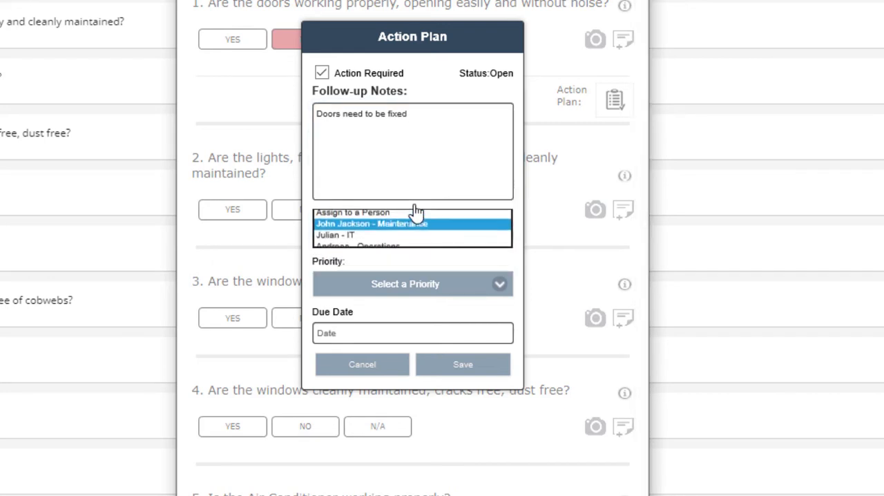
{"action": "left_click", "coordinate": [412, 223]}
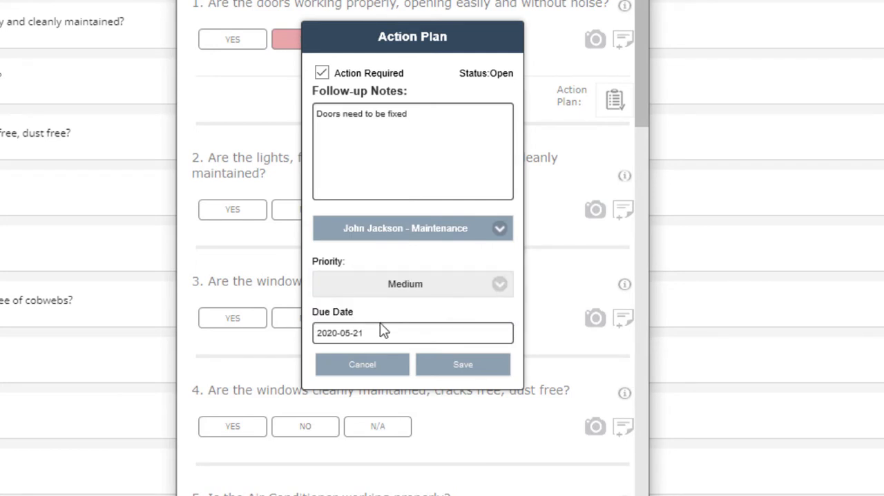
{"action": "left_click", "coordinate": [412, 332]}
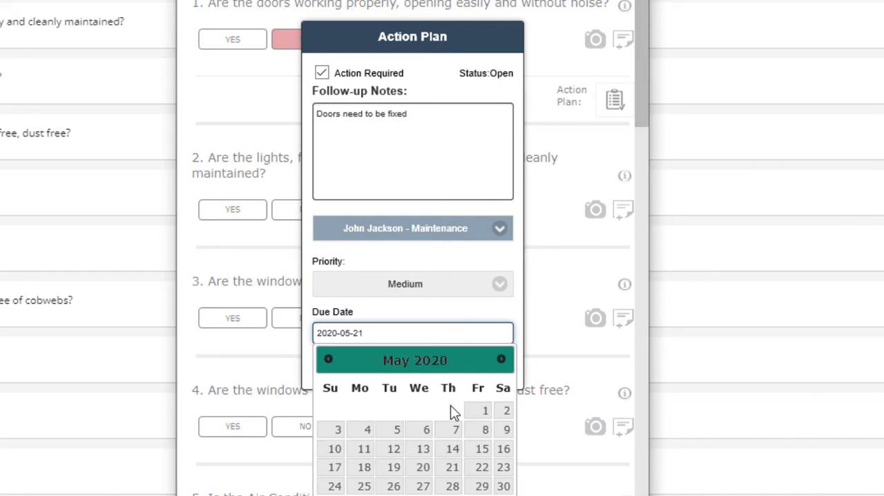
{"action": "mouse_move", "coordinate": [366, 487]}
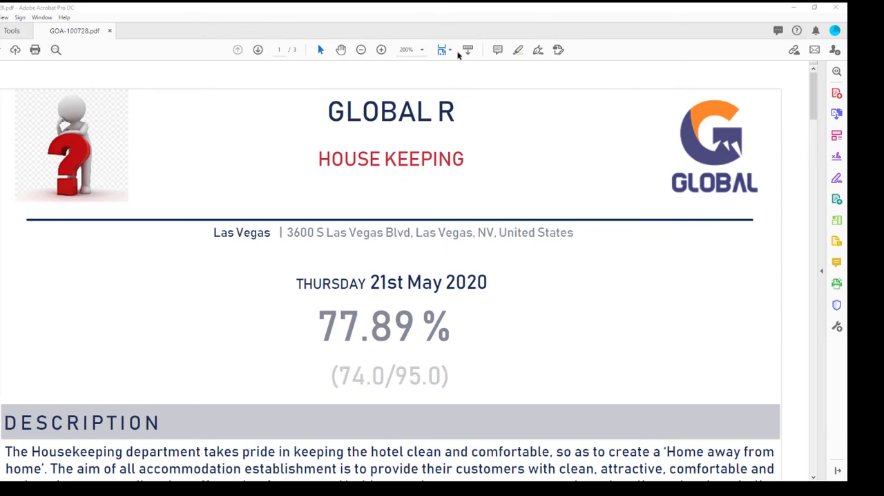
Switch the House Keeping report PDF view to Fit One Full Page.
{"action": "left_click", "coordinate": [442, 49]}
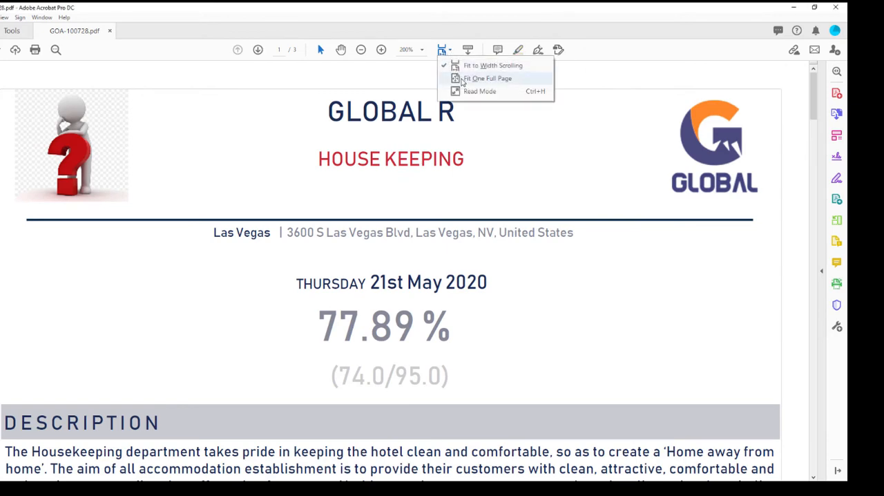
{"action": "left_click", "coordinate": [487, 78]}
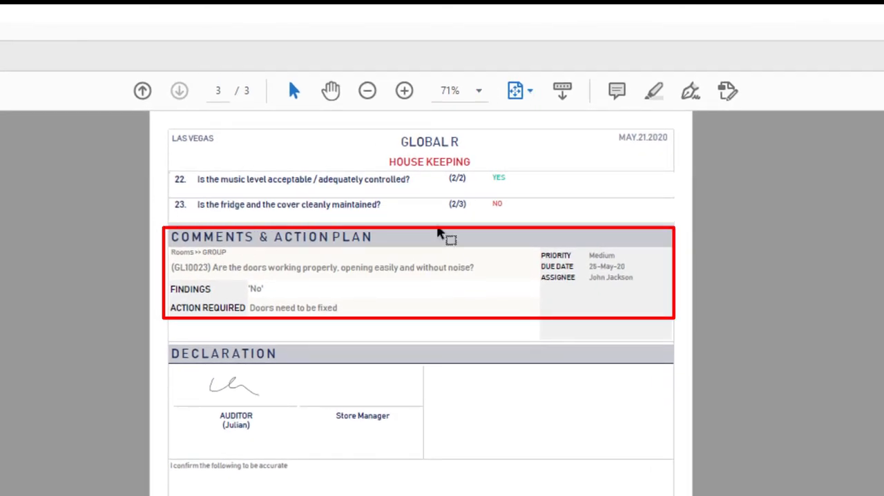
{"action": "mouse_move", "coordinate": [486, 235]}
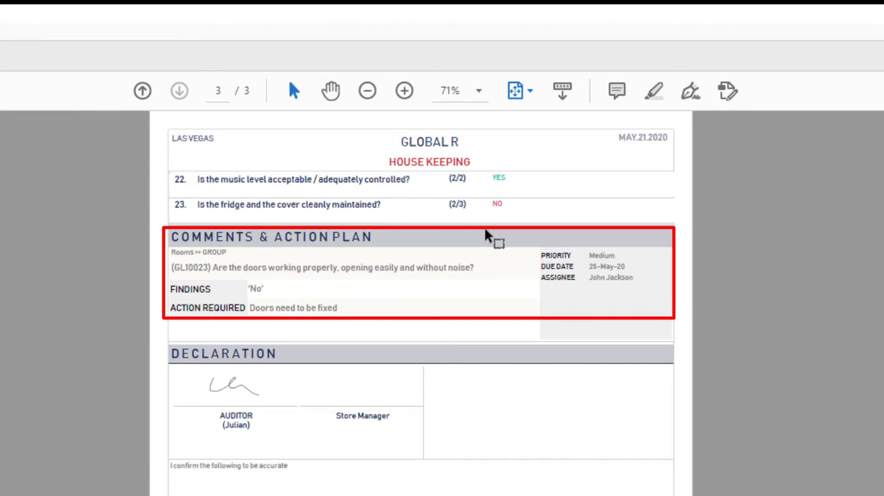
{"action": "mouse_move", "coordinate": [599, 236]}
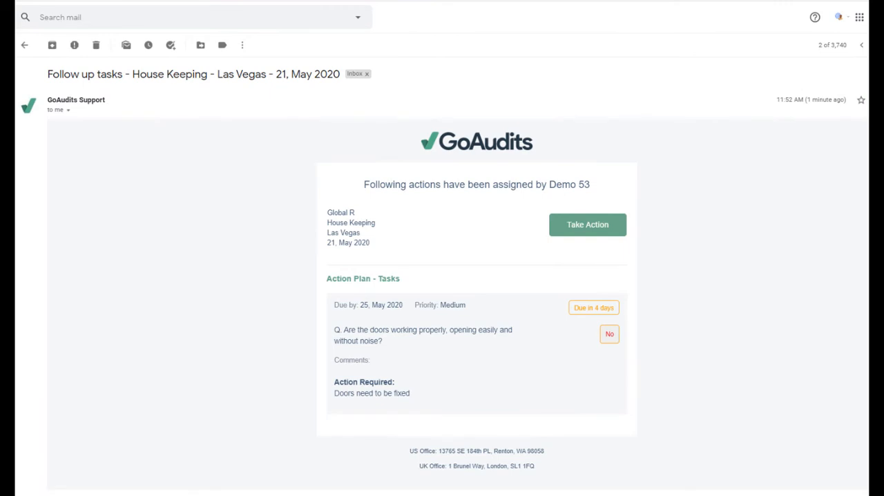
{"action": "mouse_move", "coordinate": [257, 196]}
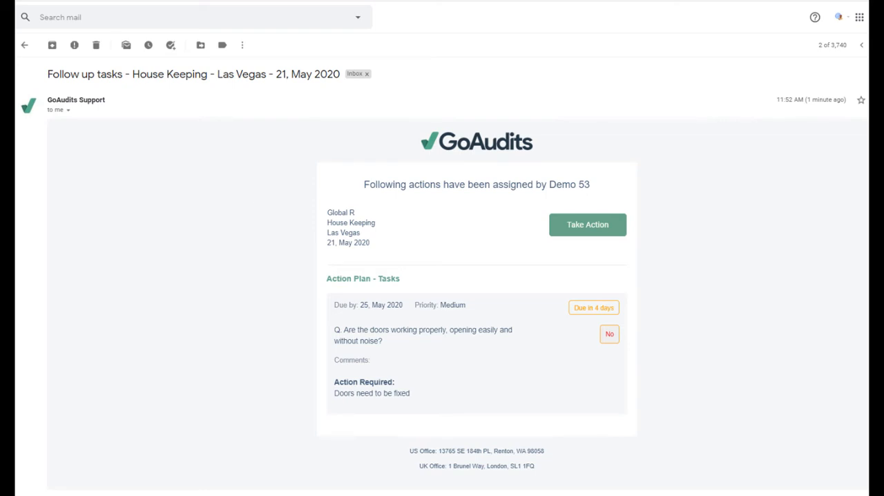
{"action": "mouse_move", "coordinate": [314, 194]}
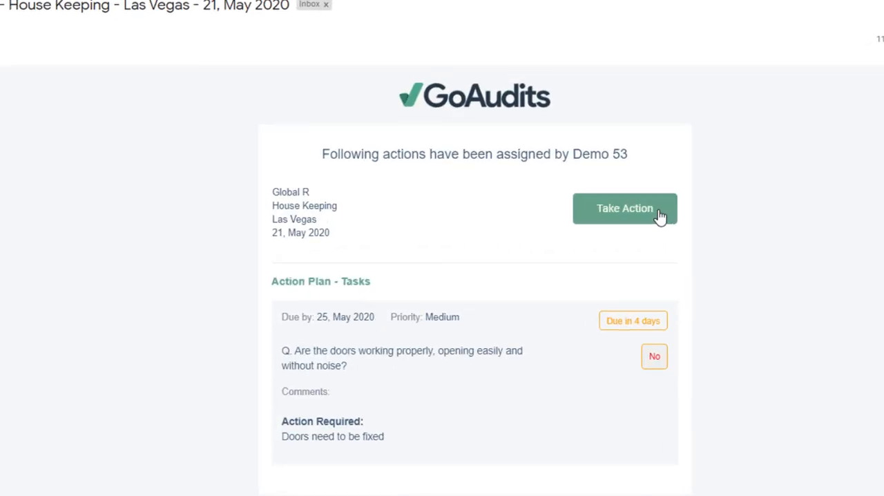
Respond to the assigned doors action with 'The door has been fixed' and add a proof image.
{"action": "left_click", "coordinate": [623, 208]}
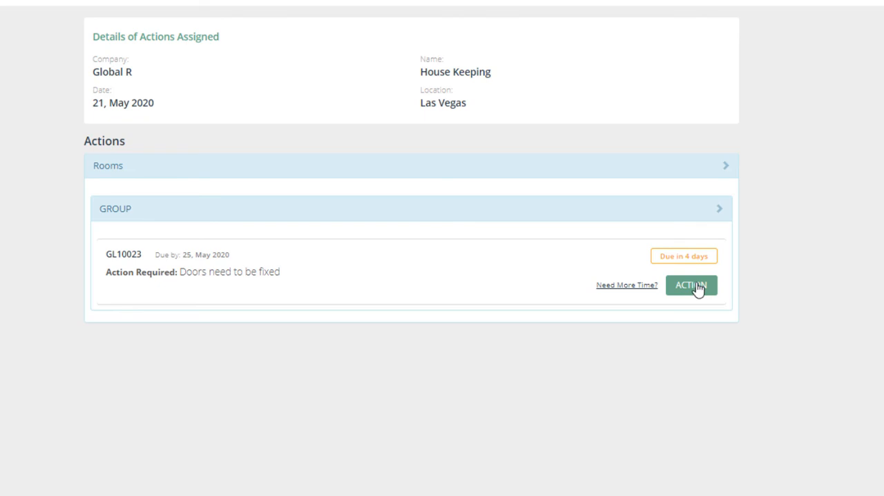
{"action": "left_click", "coordinate": [691, 285]}
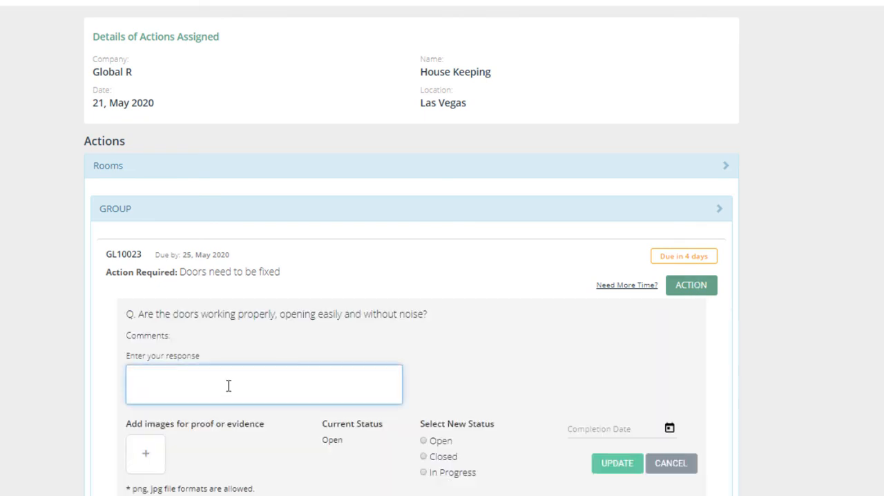
{"action": "left_click", "coordinate": [263, 384]}
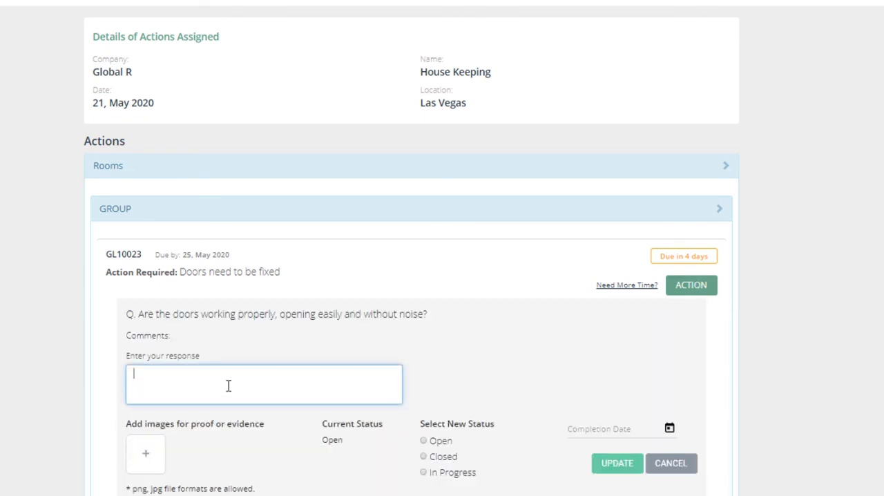
{"action": "type", "text": "The door has been fixed"}
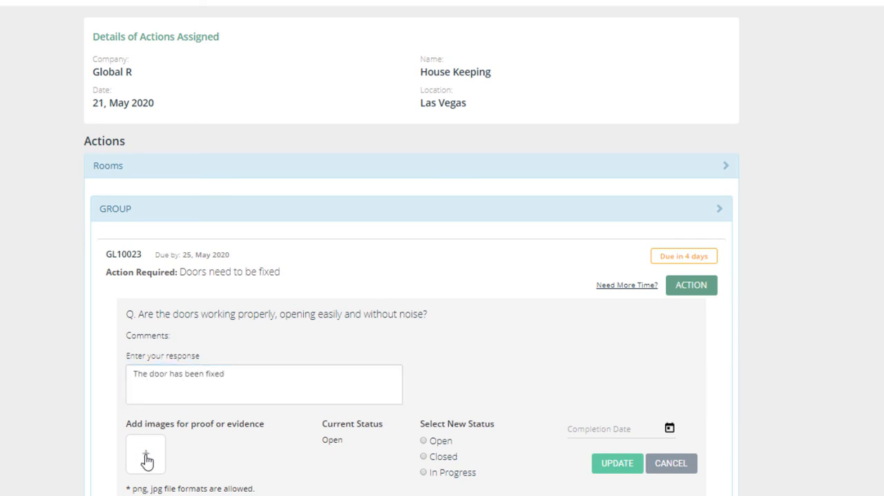
{"action": "mouse_move", "coordinate": [238, 241]}
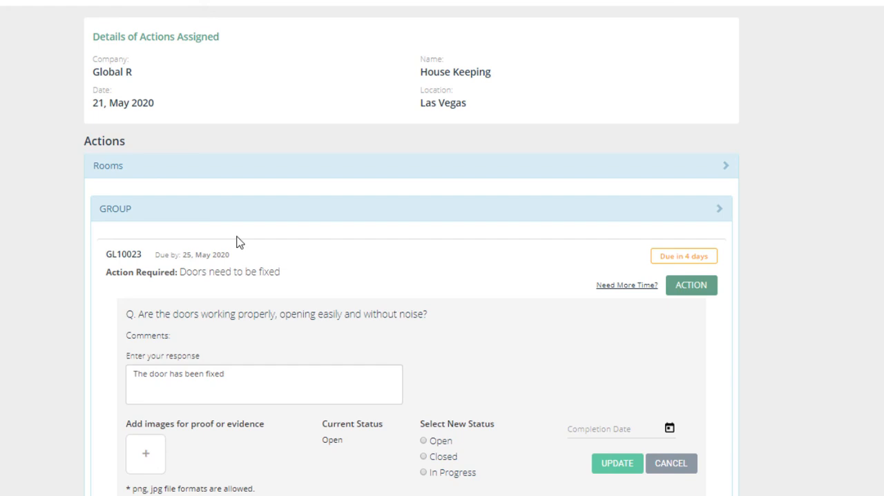
{"action": "left_click", "coordinate": [145, 453]}
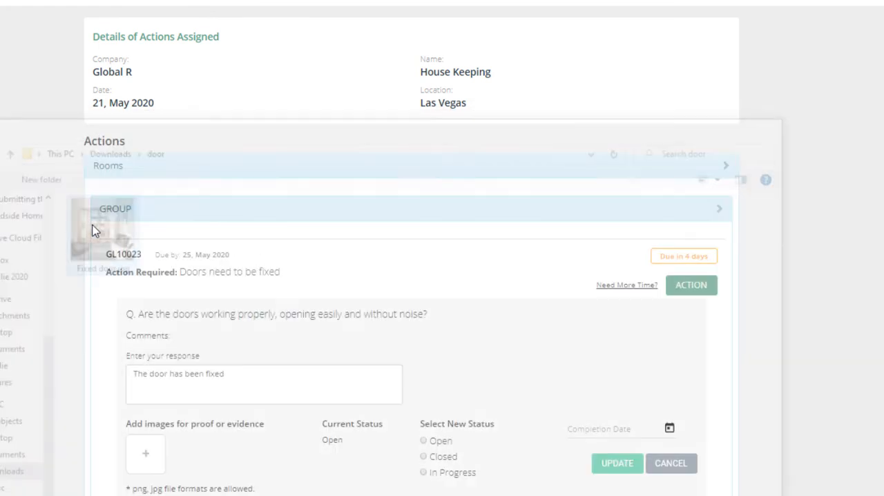